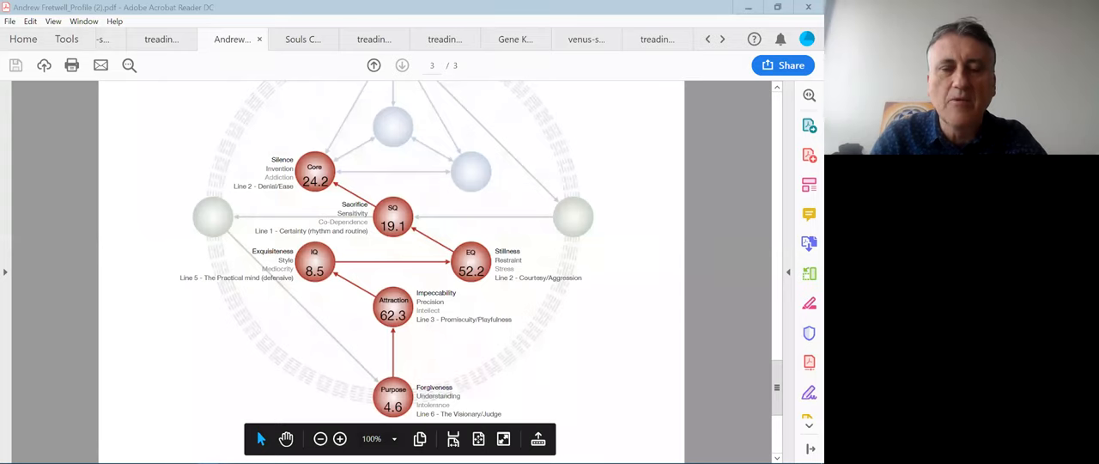
pyautogui.moveTo(475, 263)
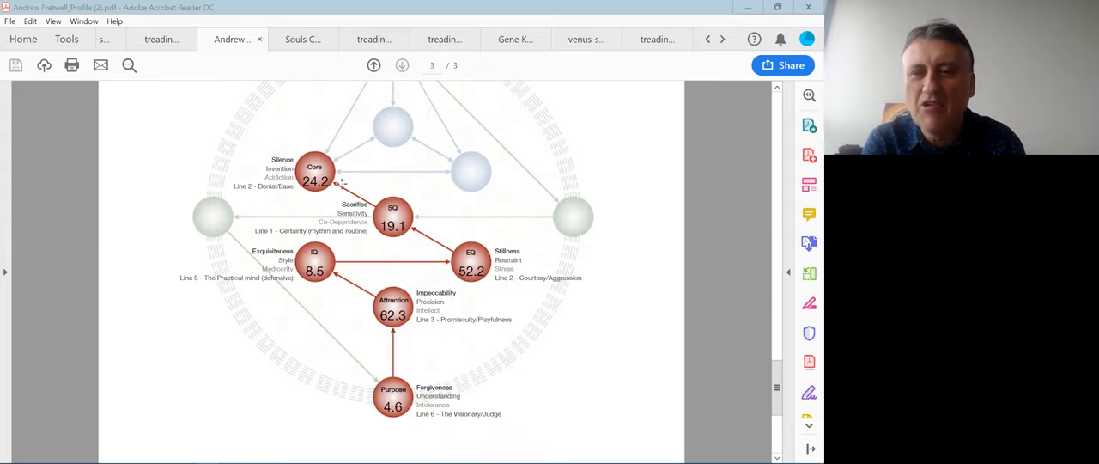
pyautogui.moveTo(389, 92)
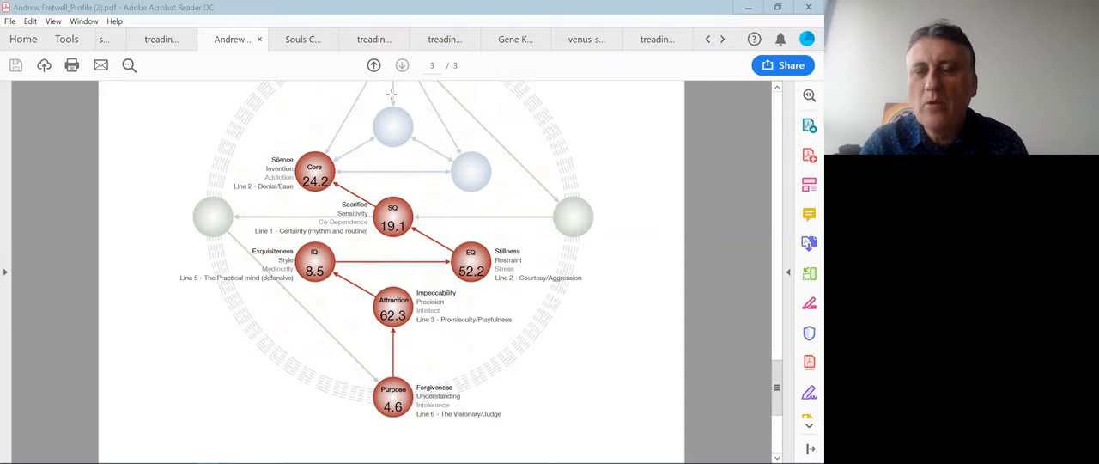